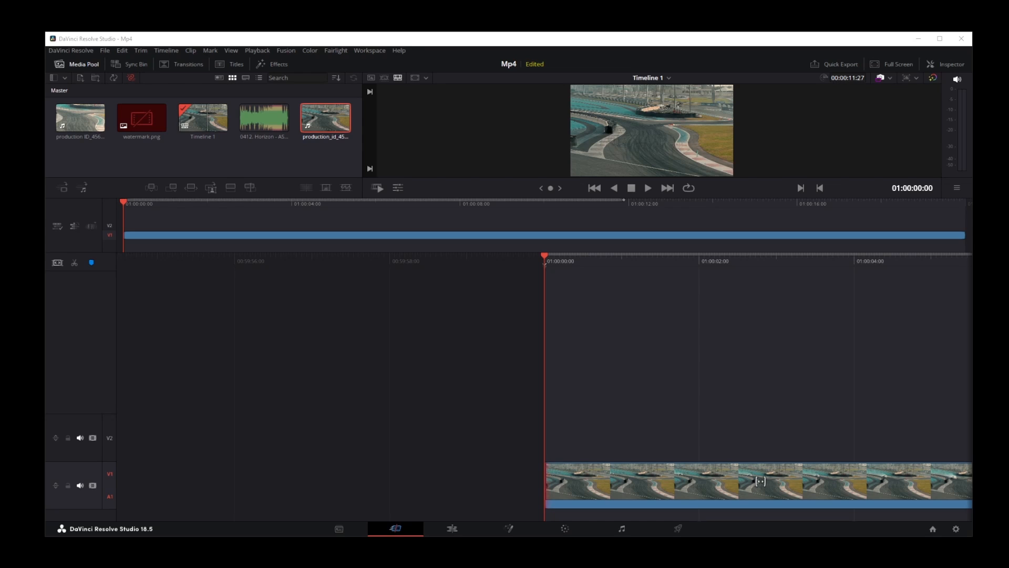
mouse_move(443, 387)
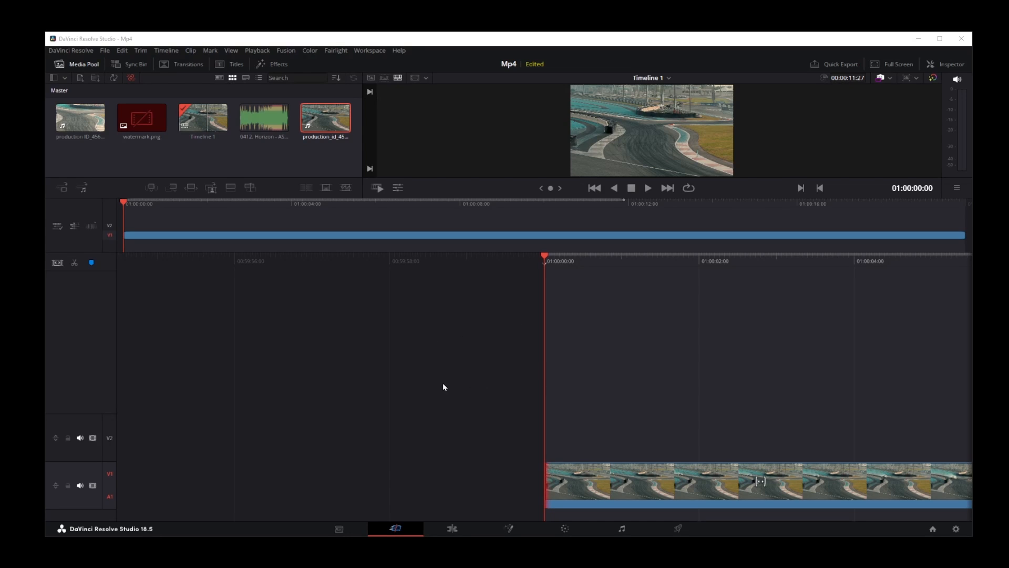
mouse_move(397, 524)
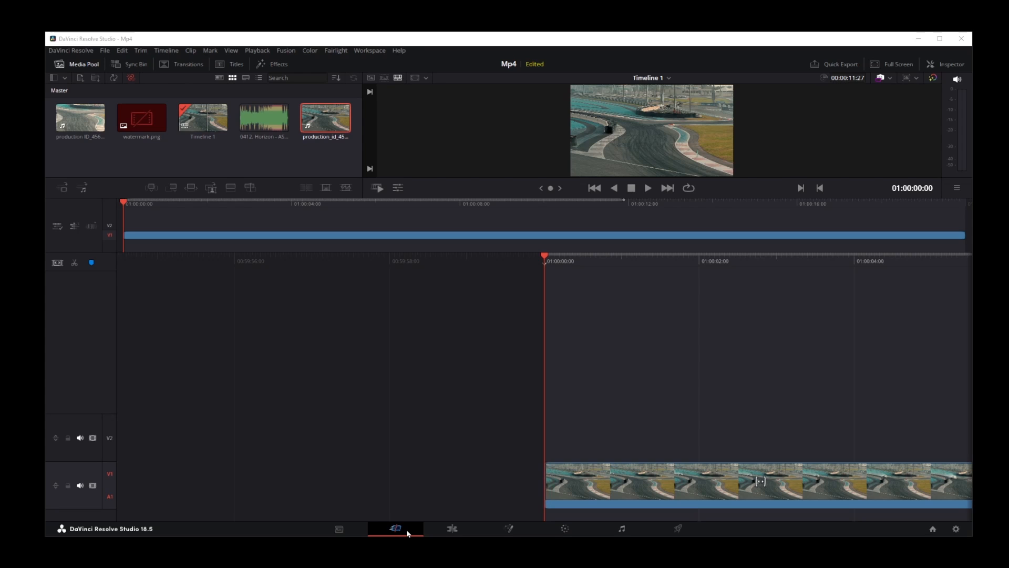
mouse_move(468, 372)
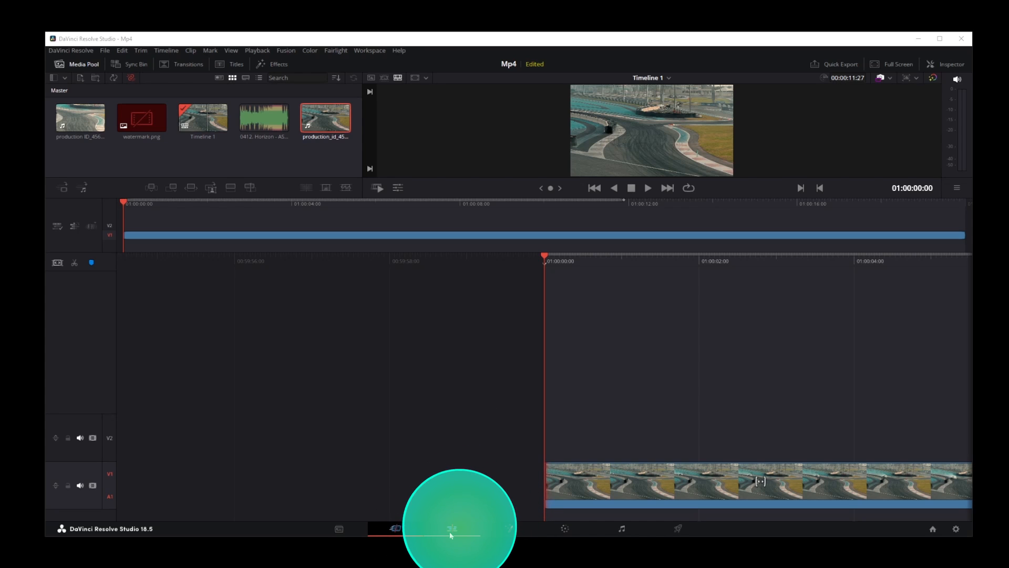
Step: Switch to the Edit page showing the race clip's video and audio tracks
click(451, 529)
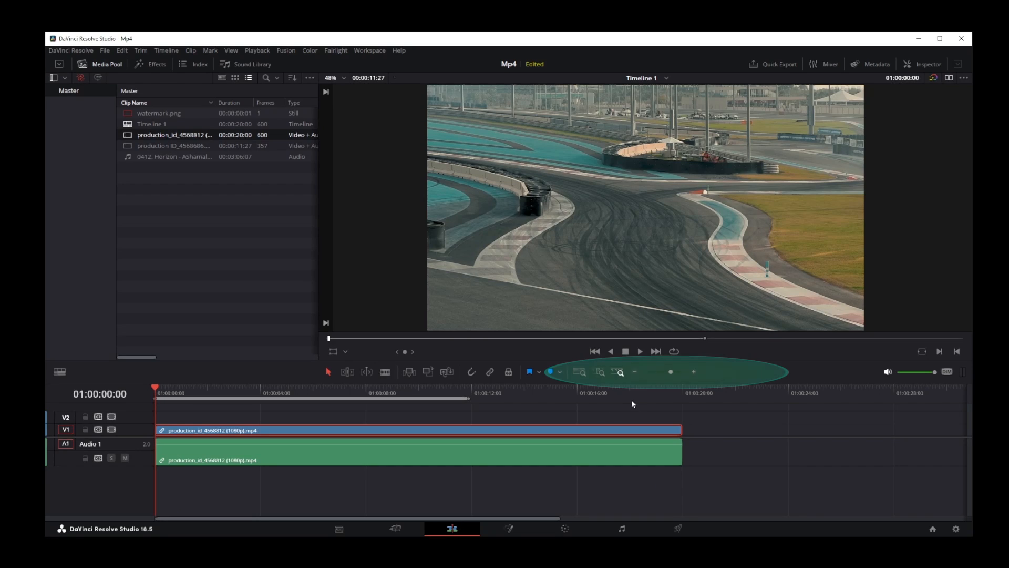
mouse_move(651, 378)
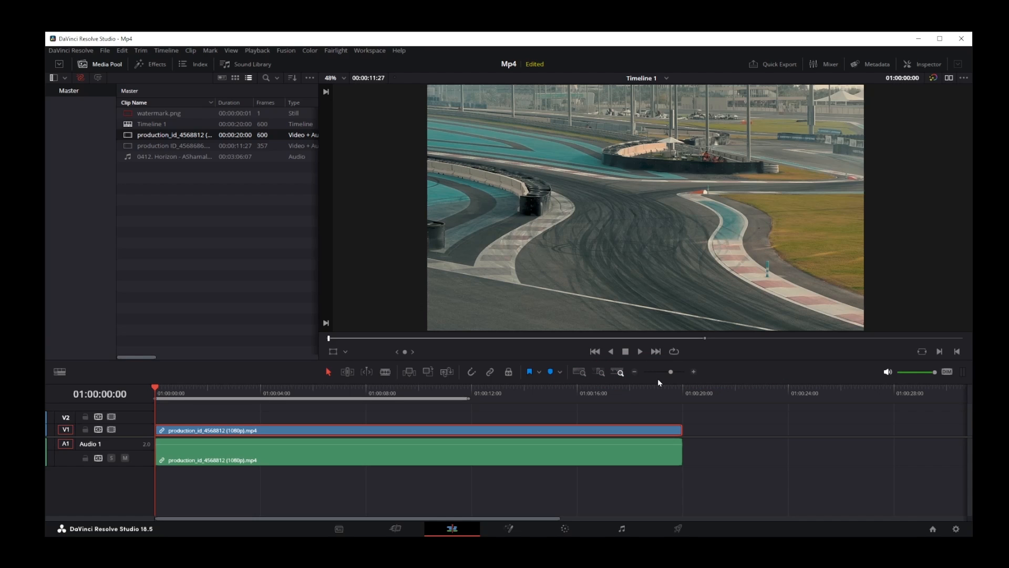
mouse_move(681, 379)
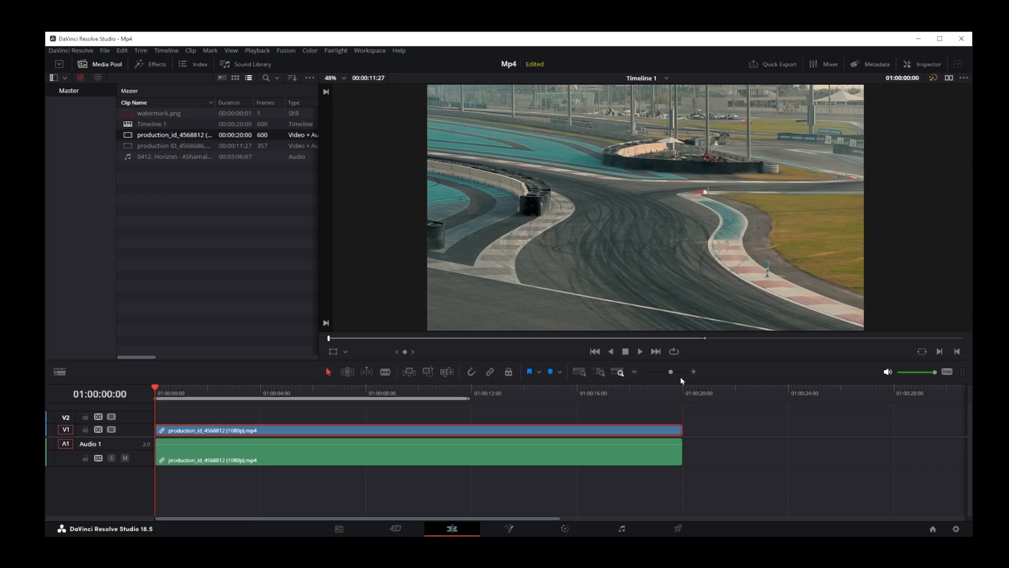
mouse_move(692, 372)
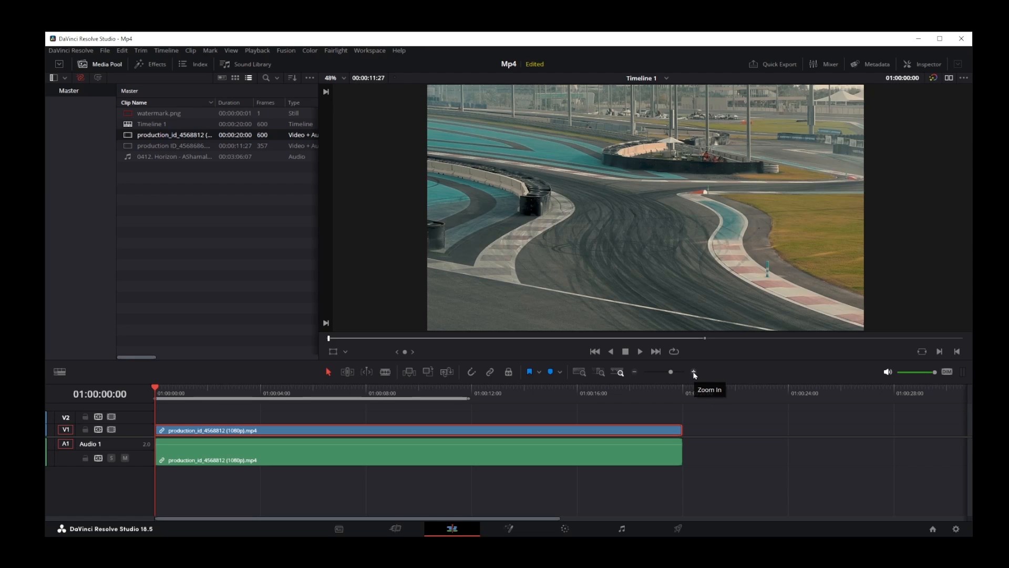
Step: Zoom the timeline in on the race clip, back out, in again, then set the zoom slider
click(693, 373)
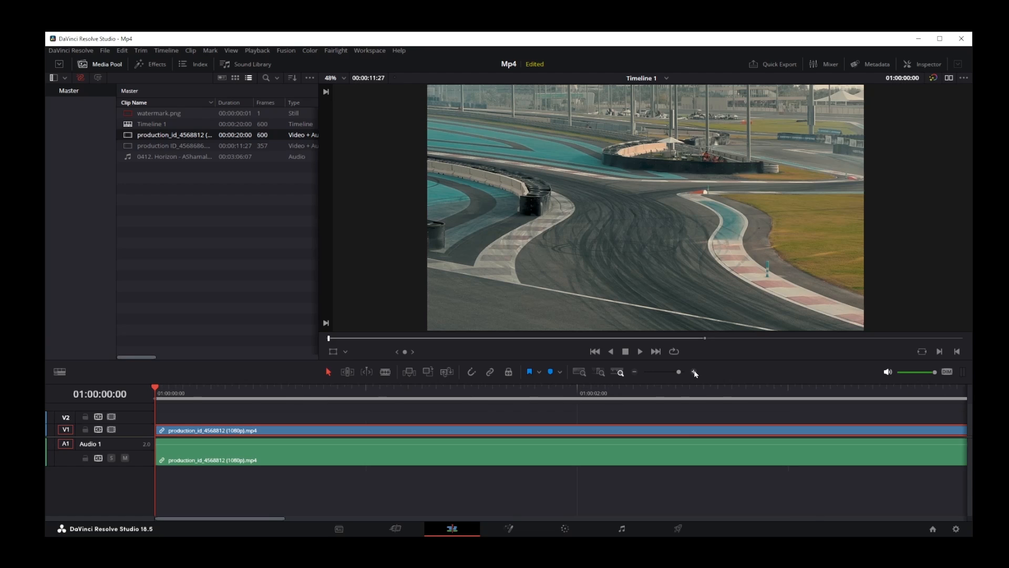
mouse_move(636, 374)
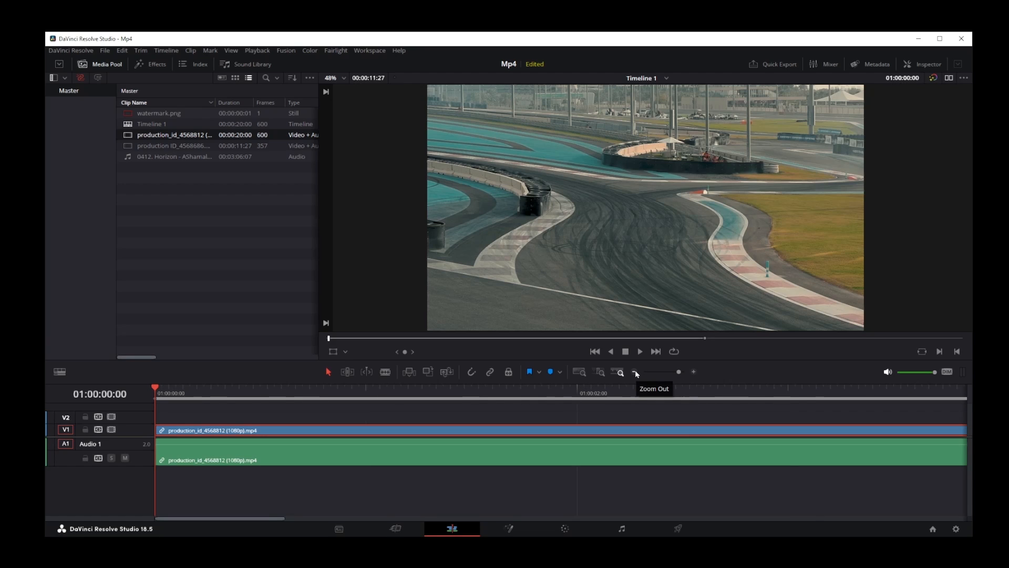
click(619, 372)
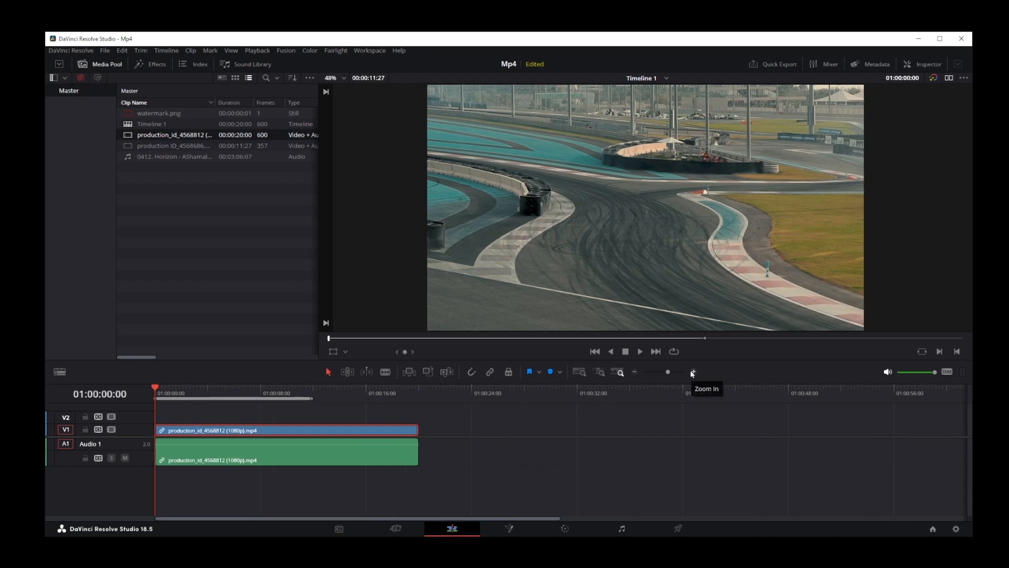
click(692, 372)
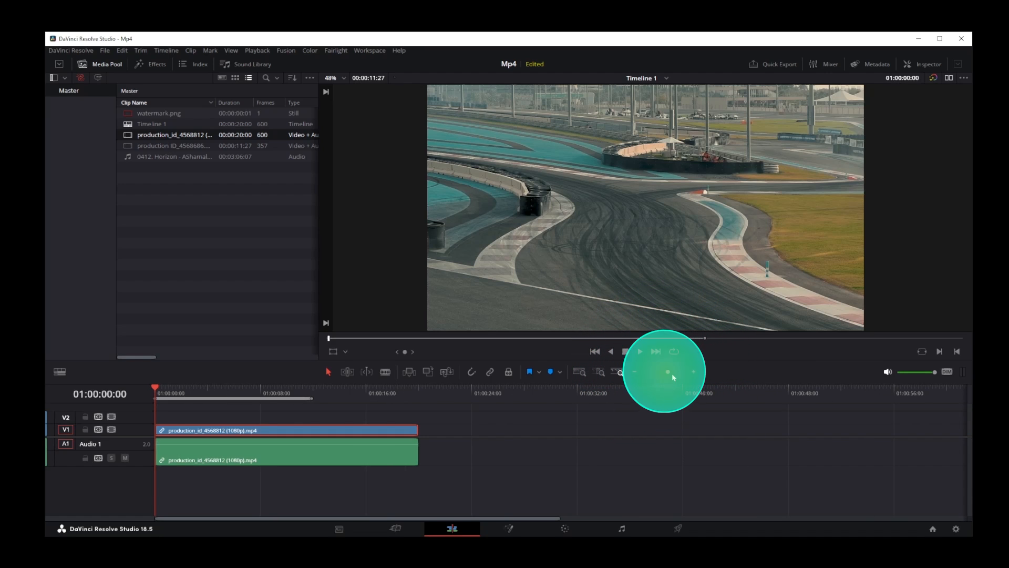
click(659, 372)
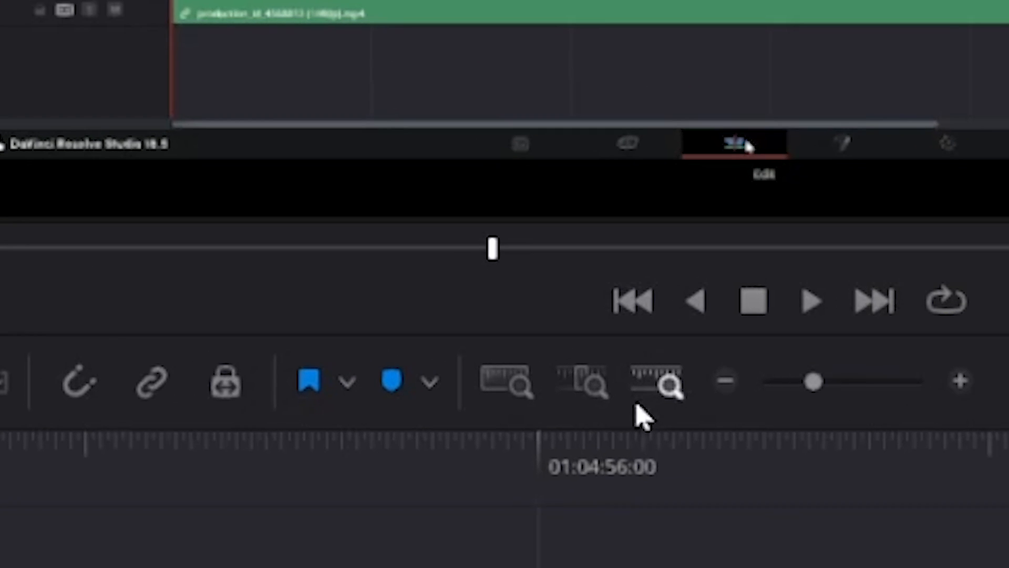
mouse_move(661, 386)
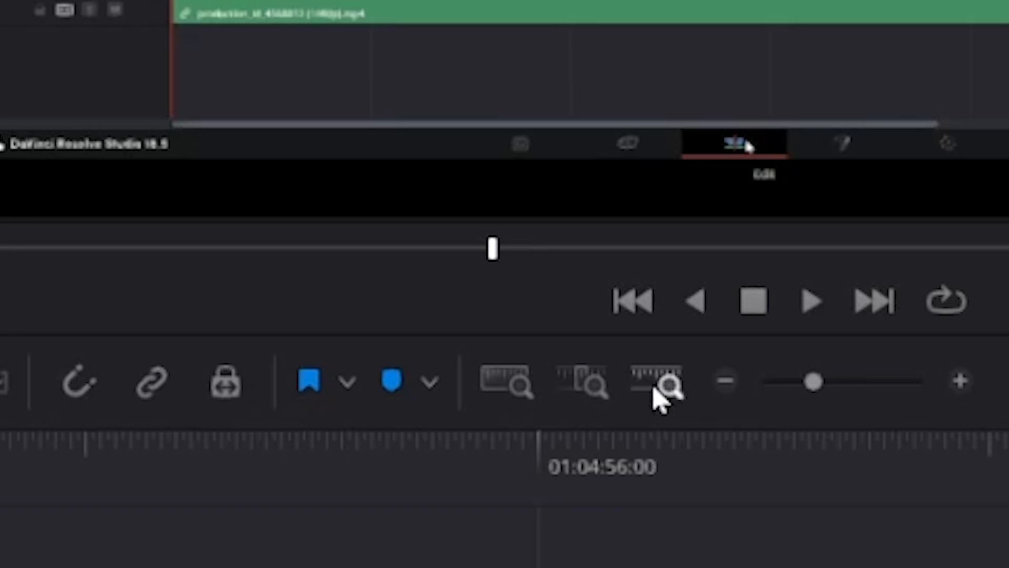
mouse_move(818, 402)
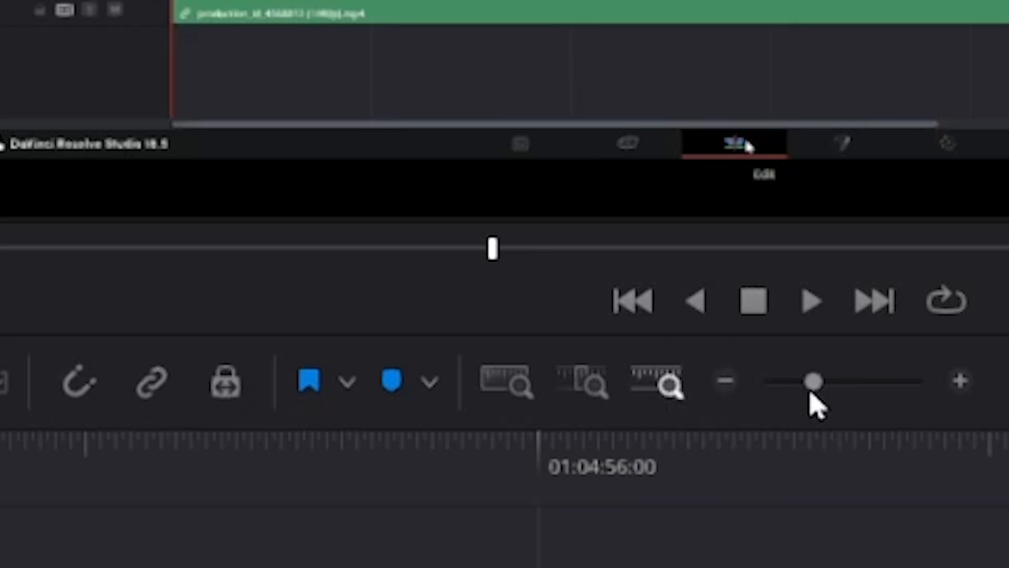
mouse_move(587, 382)
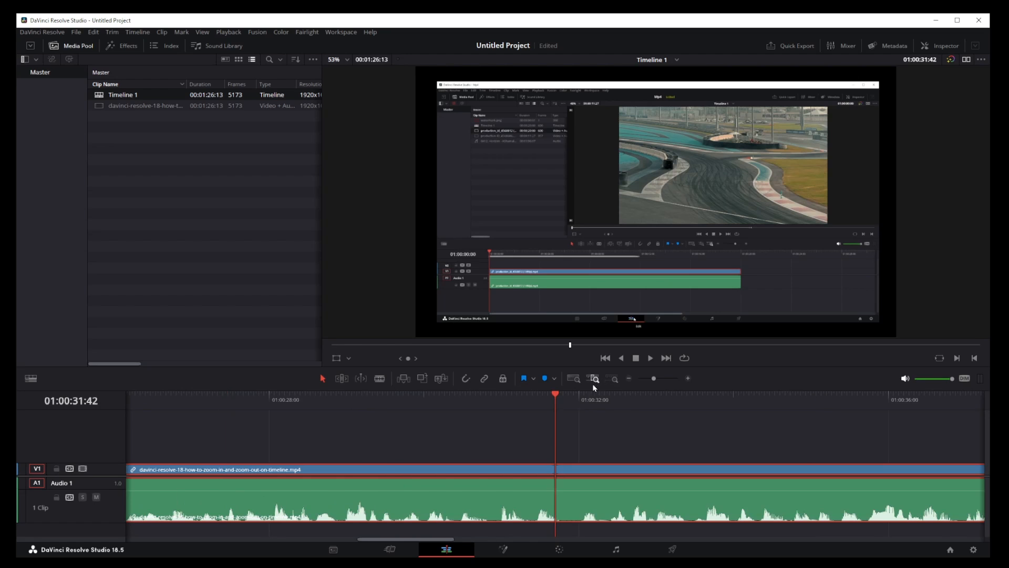
mouse_move(341, 503)
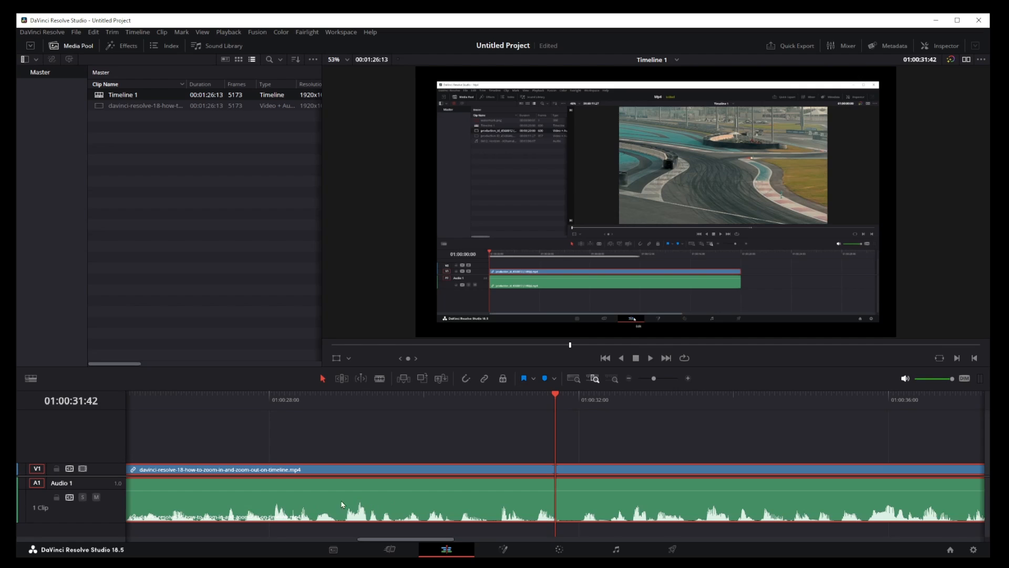
mouse_move(504, 506)
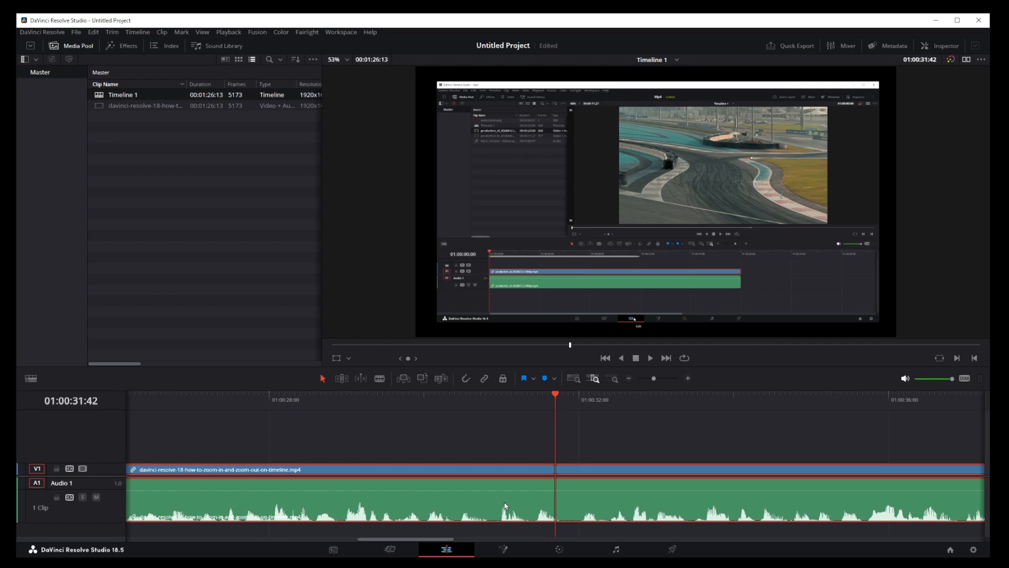
mouse_move(403, 543)
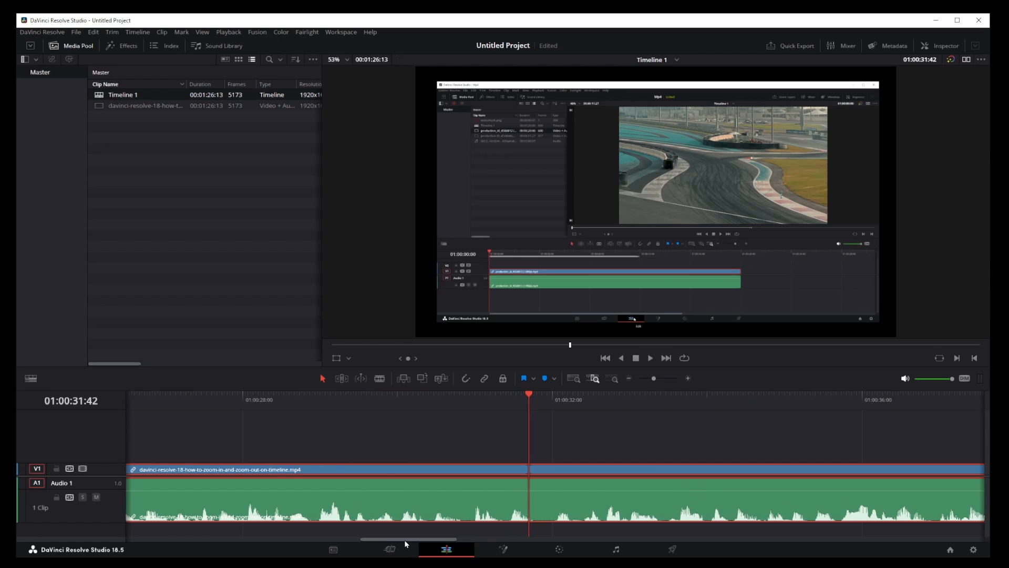
mouse_move(380, 379)
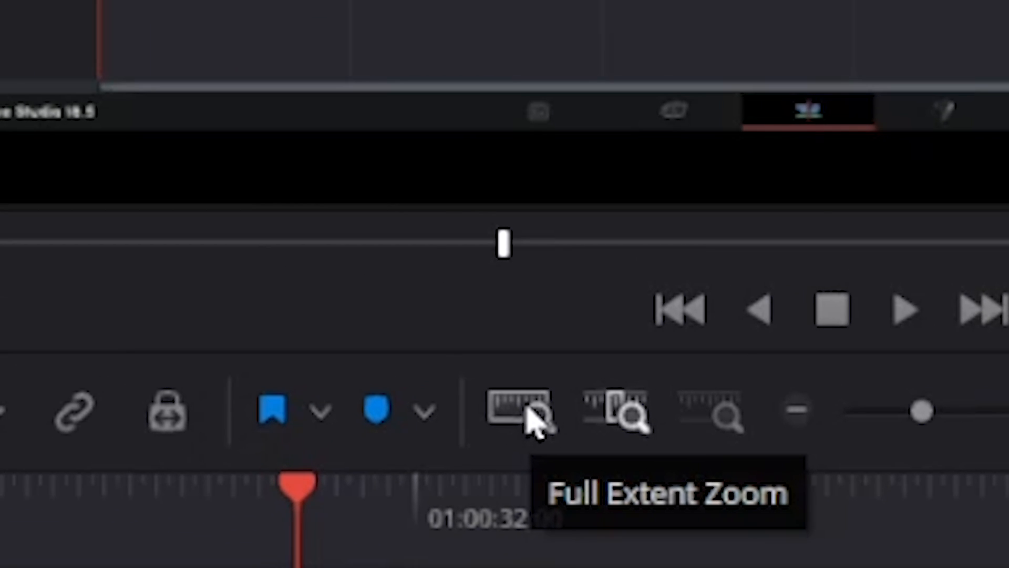
Step: Zoom the timeline to full extent so the whole tutorial clip and audio fit the view
click(525, 414)
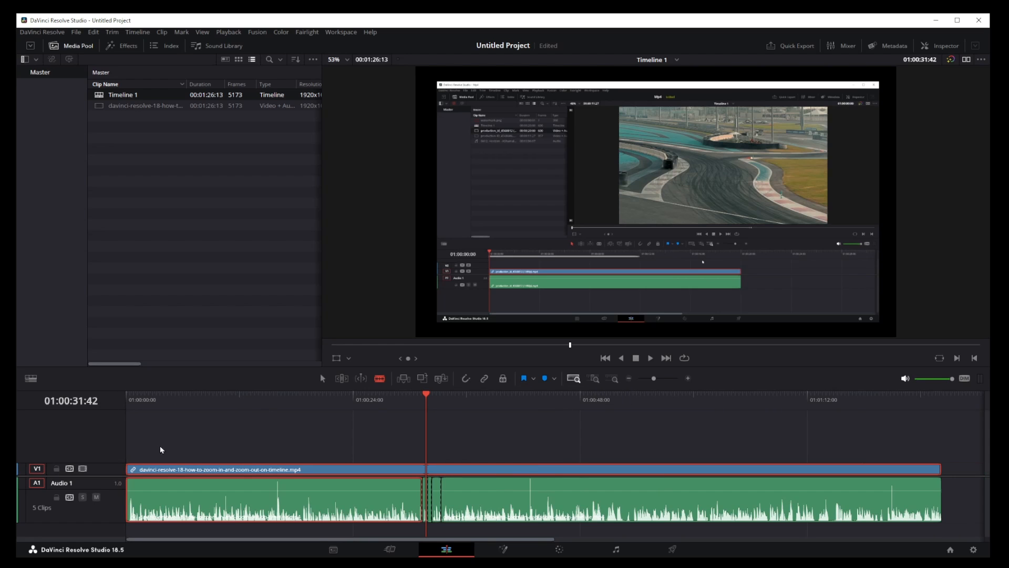
mouse_move(697, 448)
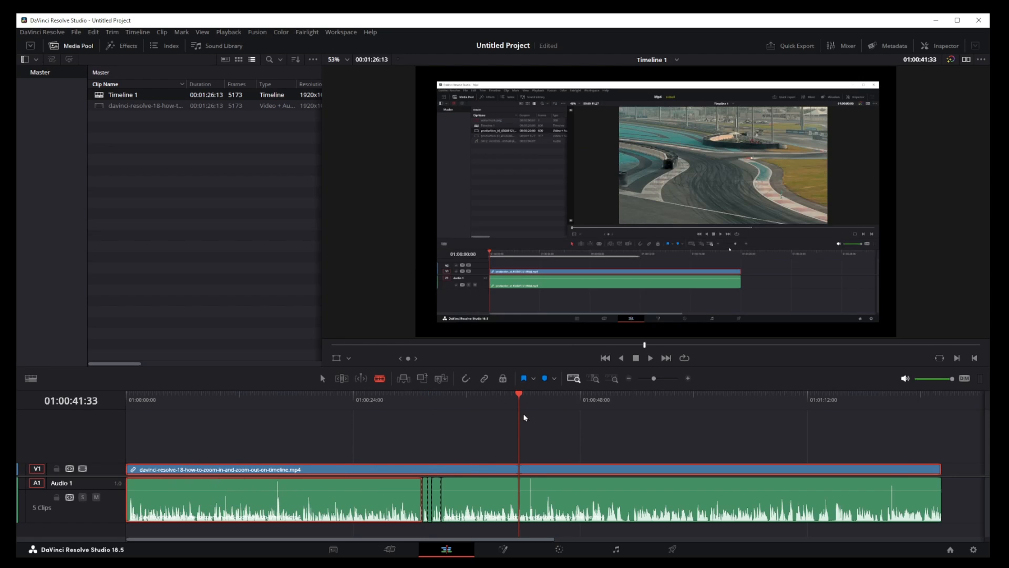
mouse_move(756, 449)
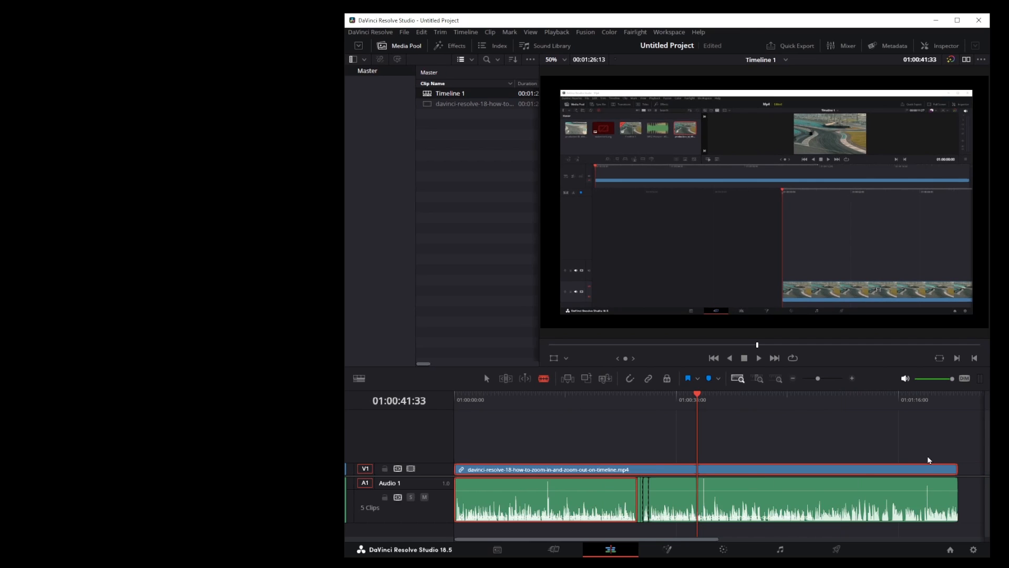
mouse_move(951, 453)
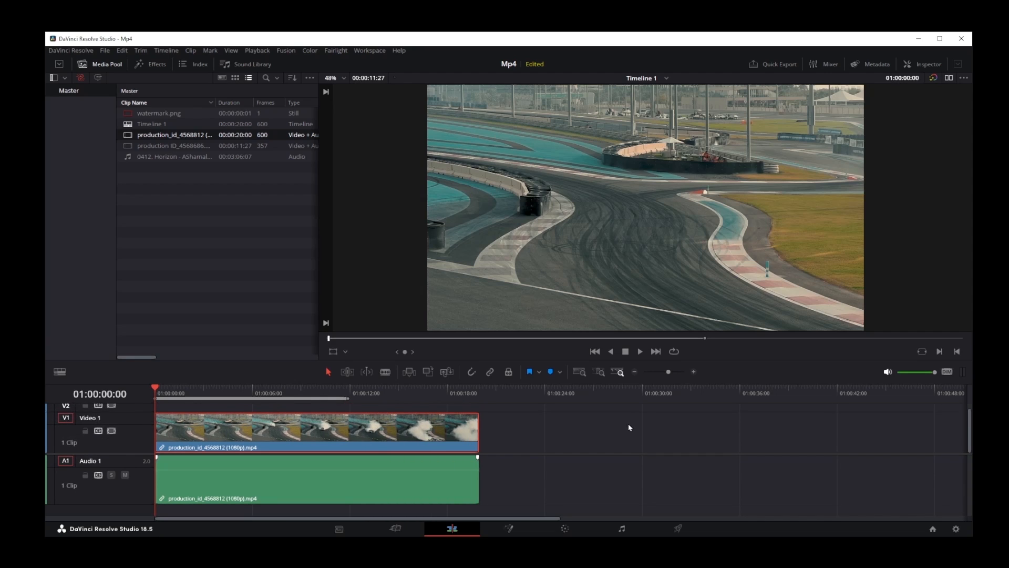
mouse_move(221, 435)
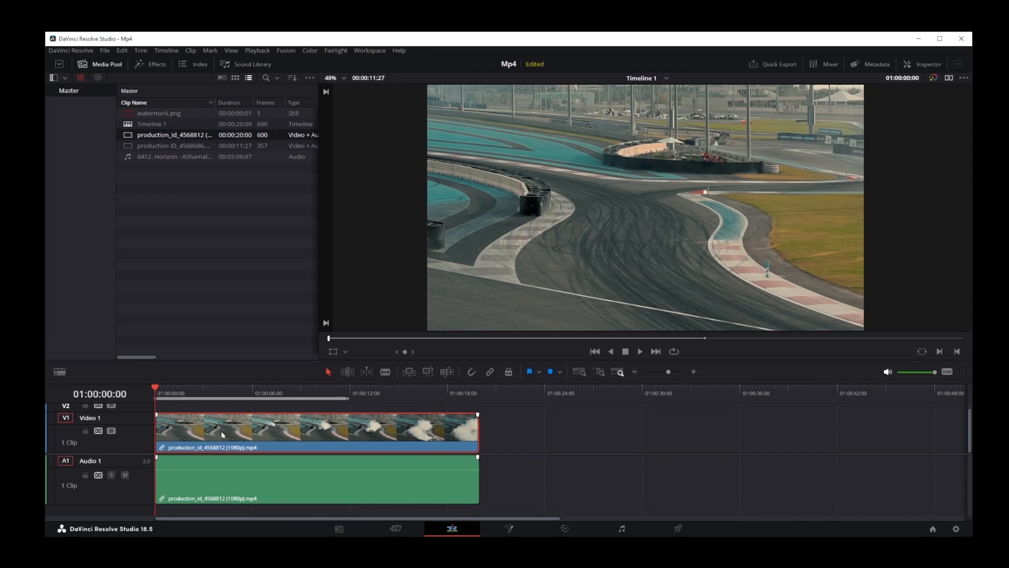